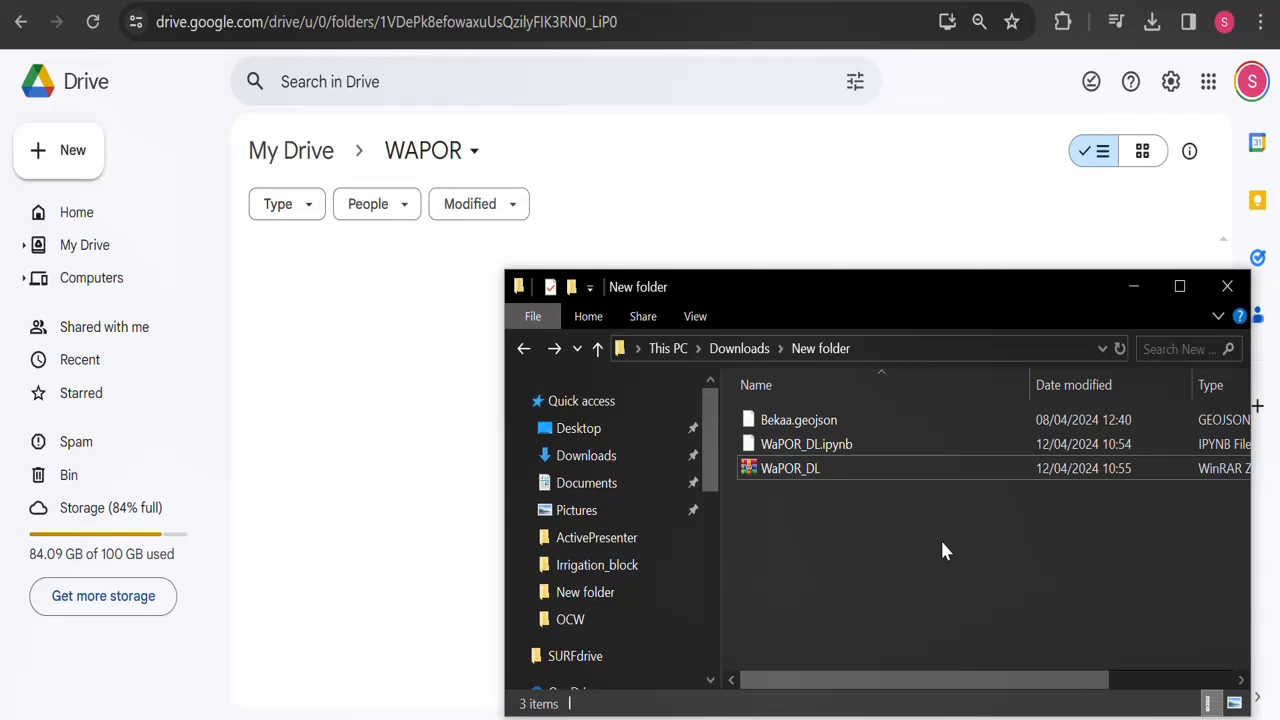
mouse_move(816, 500)
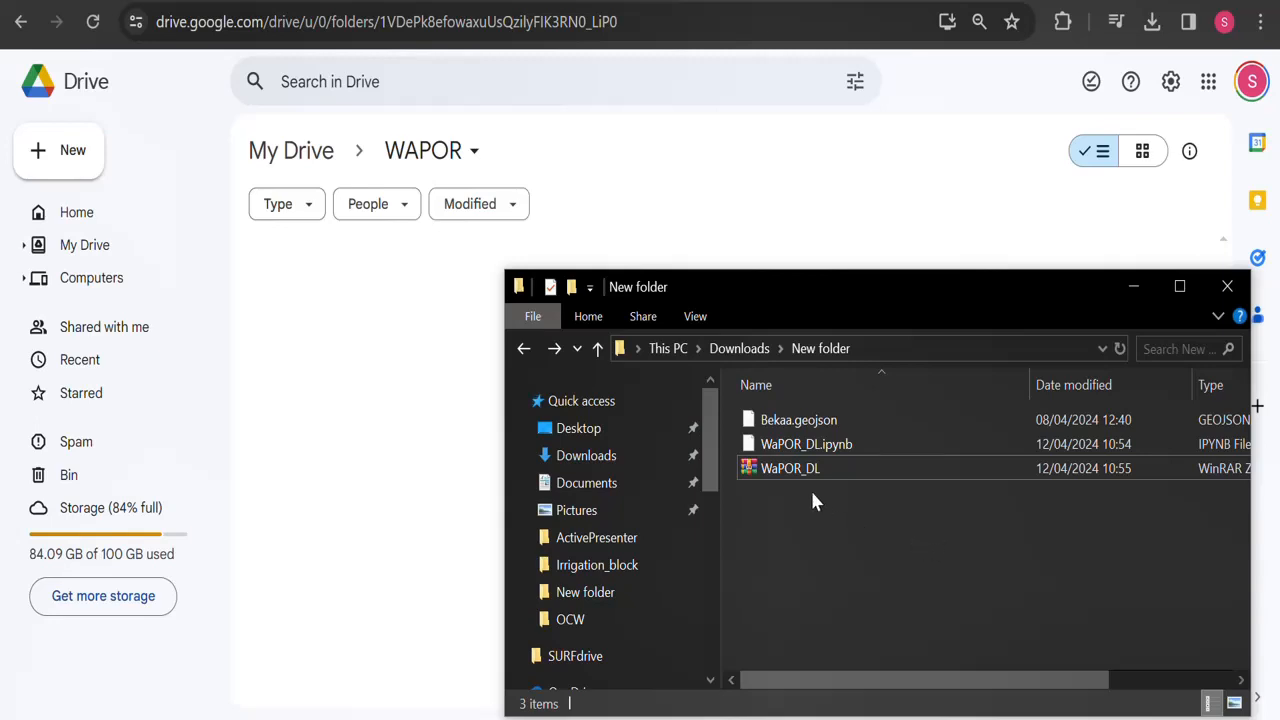
mouse_move(864, 444)
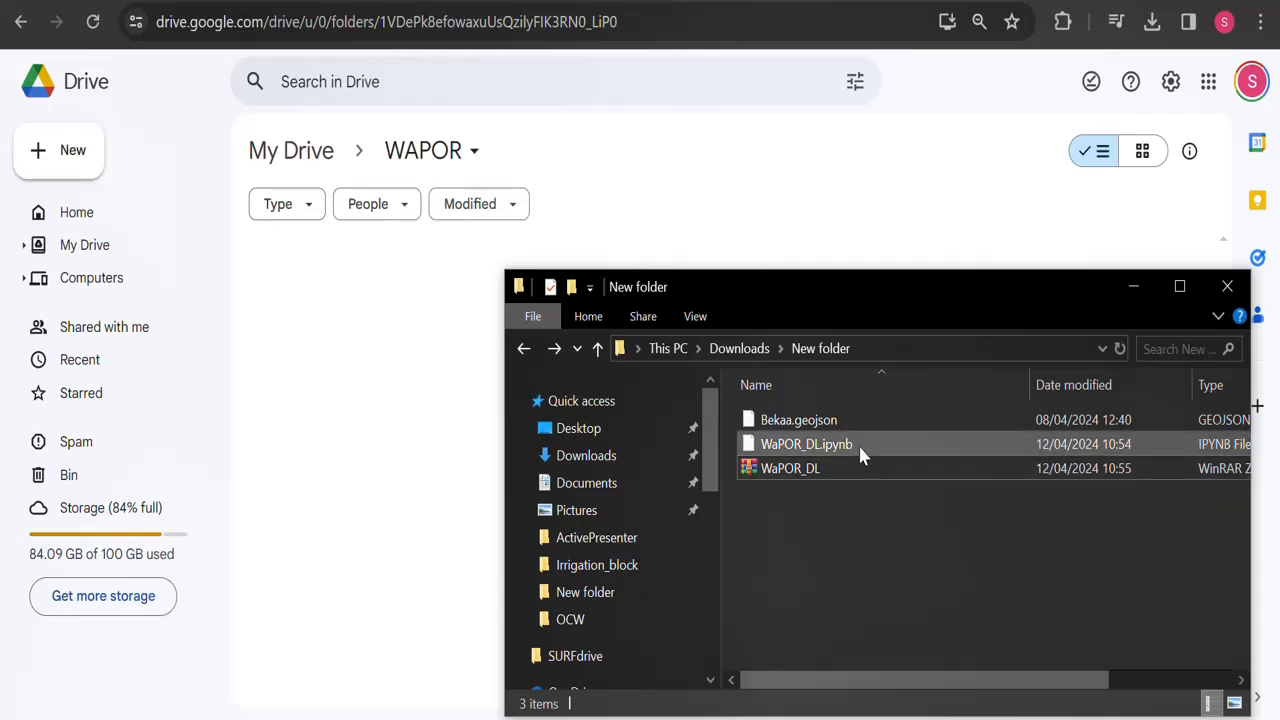
- Upload WaPOR_DL.ipynb from the Downloads folder into the WAPOR folder on Google Drive
left_click(806, 444)
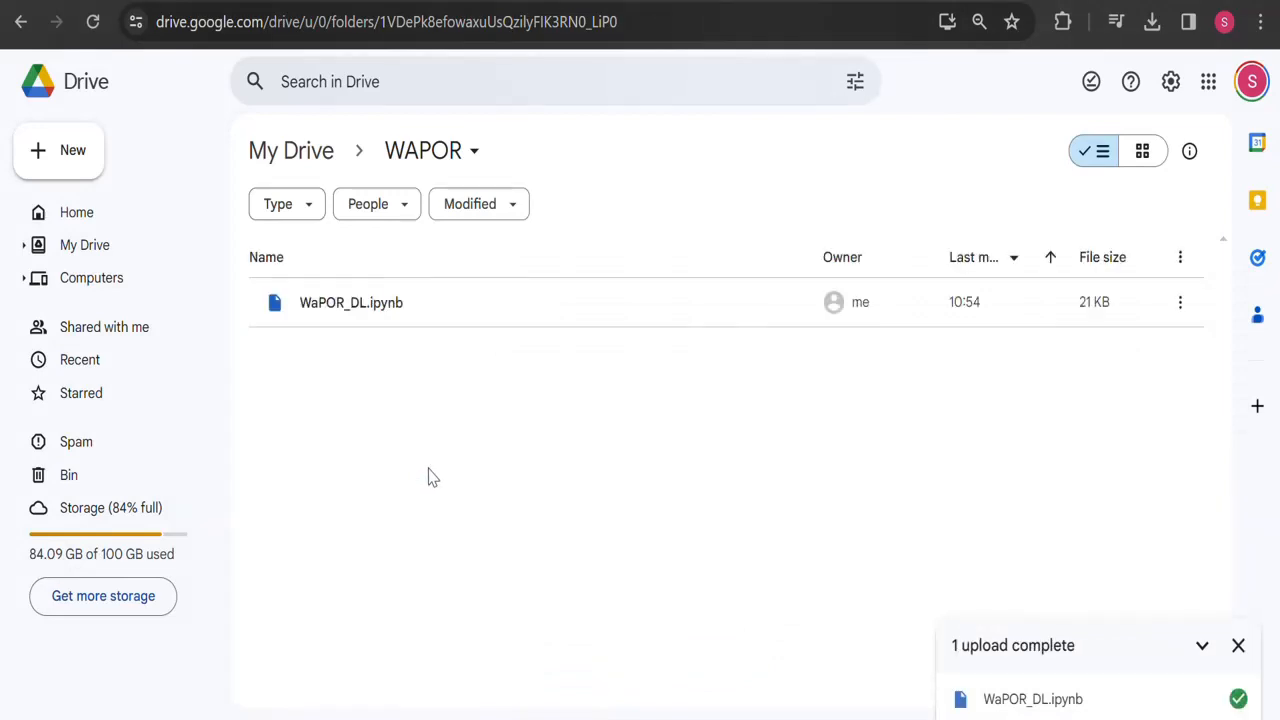
- Open WaPOR_DL.ipynb from the WAPOR folder so it launches in Colab
left_click(352, 302)
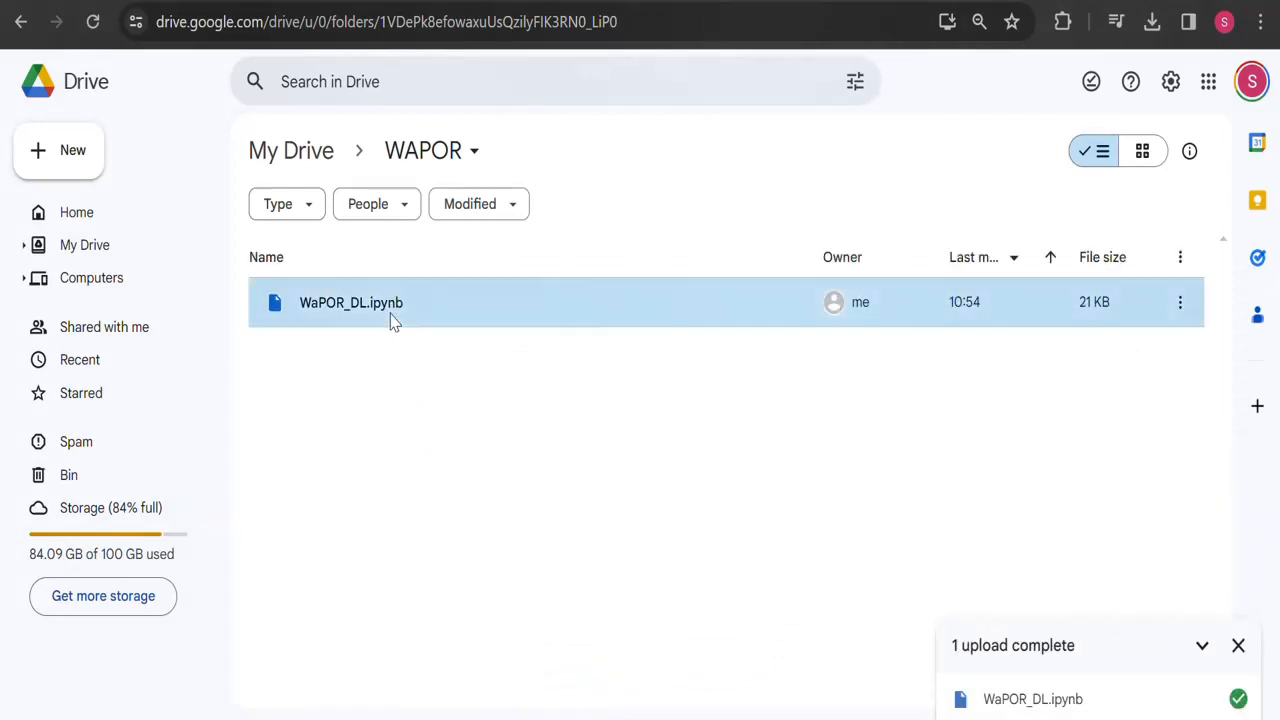
double_click(352, 302)
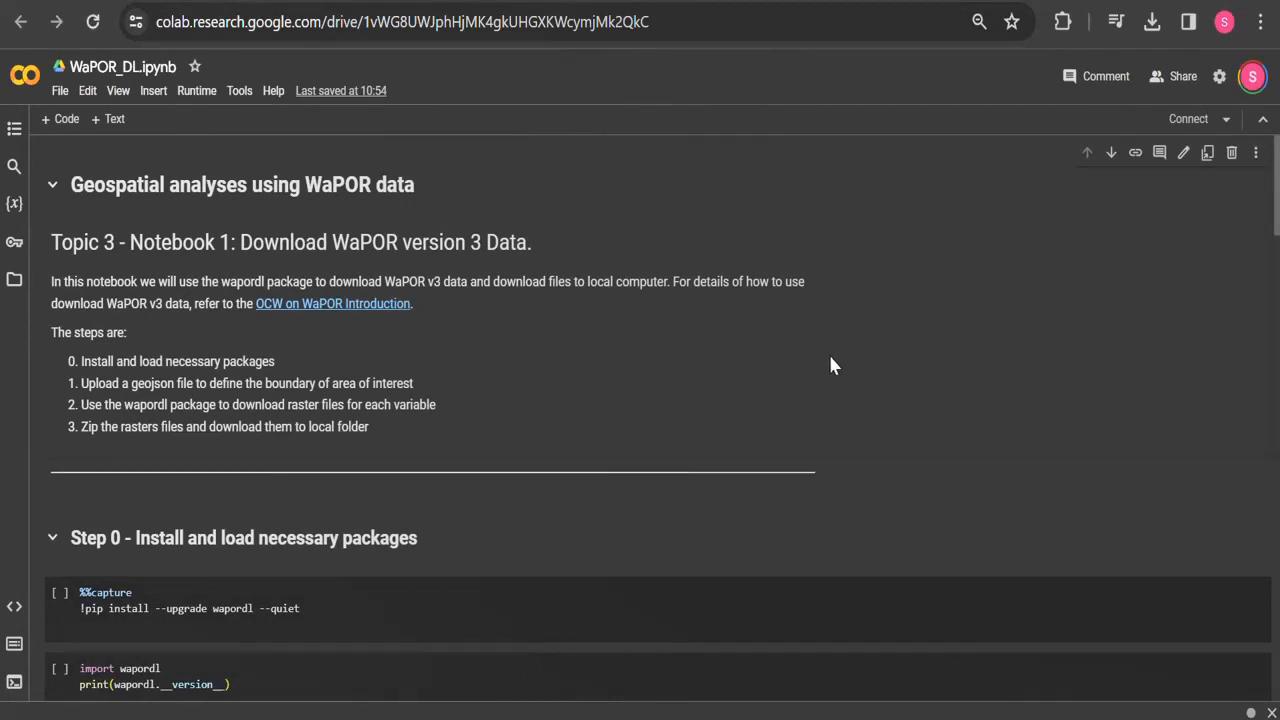
- Run the pip install and import cells for wapordl, which reports version 0.11.1
scroll("down", 3)
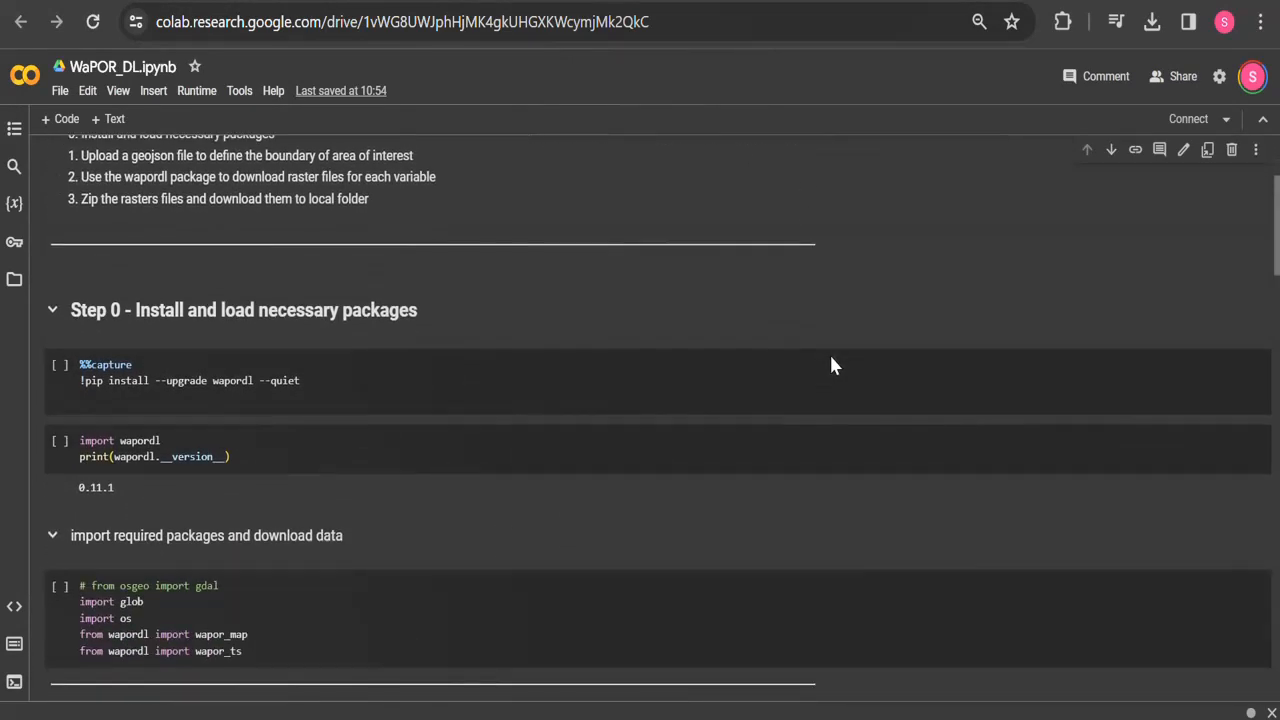
left_click(200, 380)
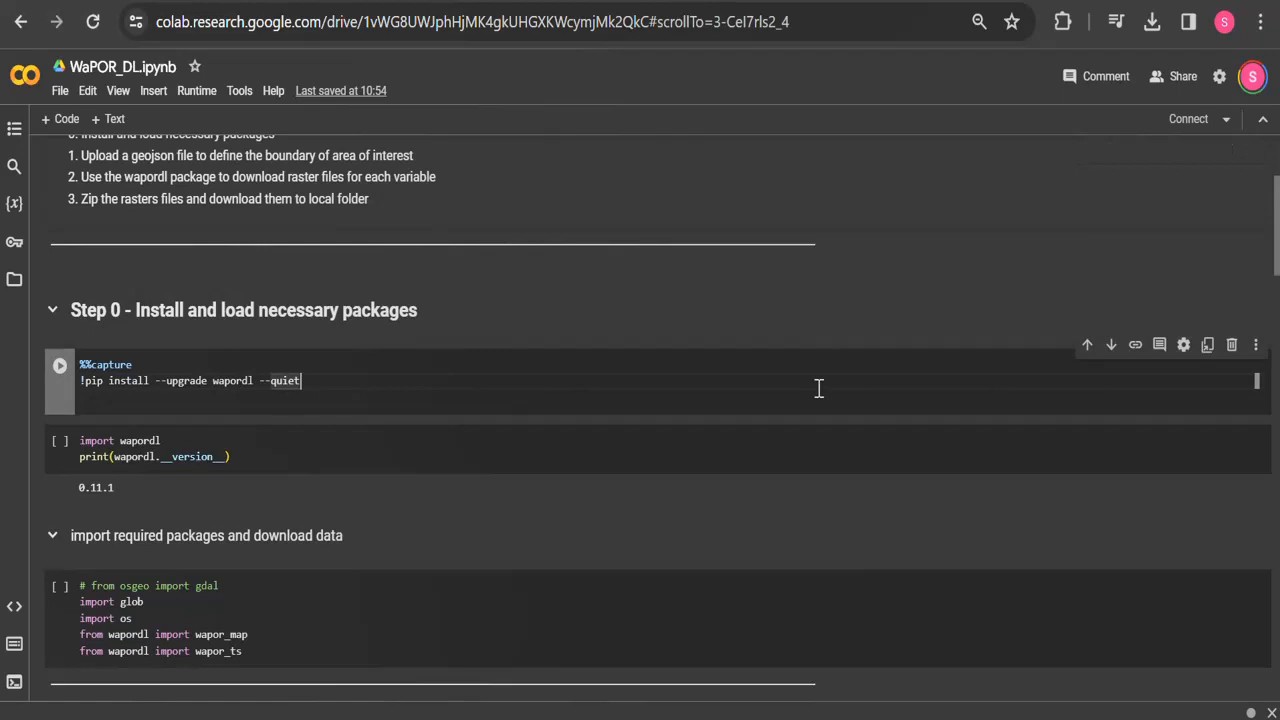
mouse_move(60, 384)
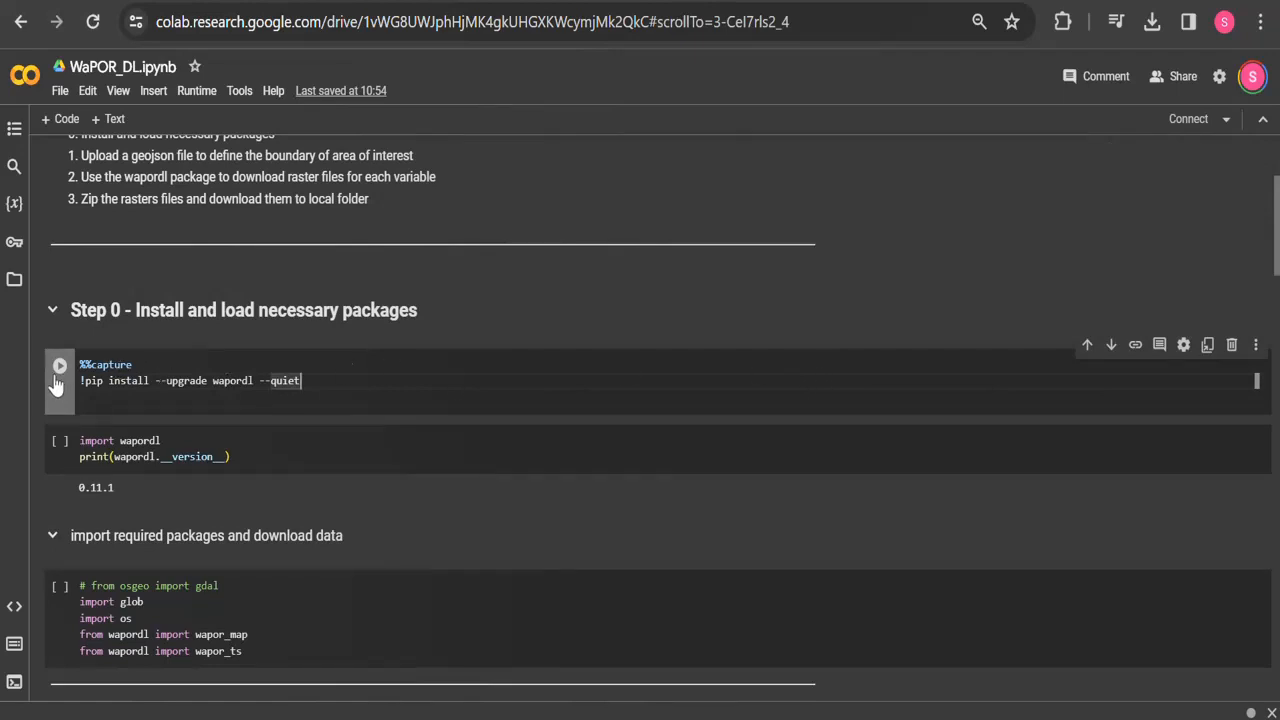
left_click(60, 364)
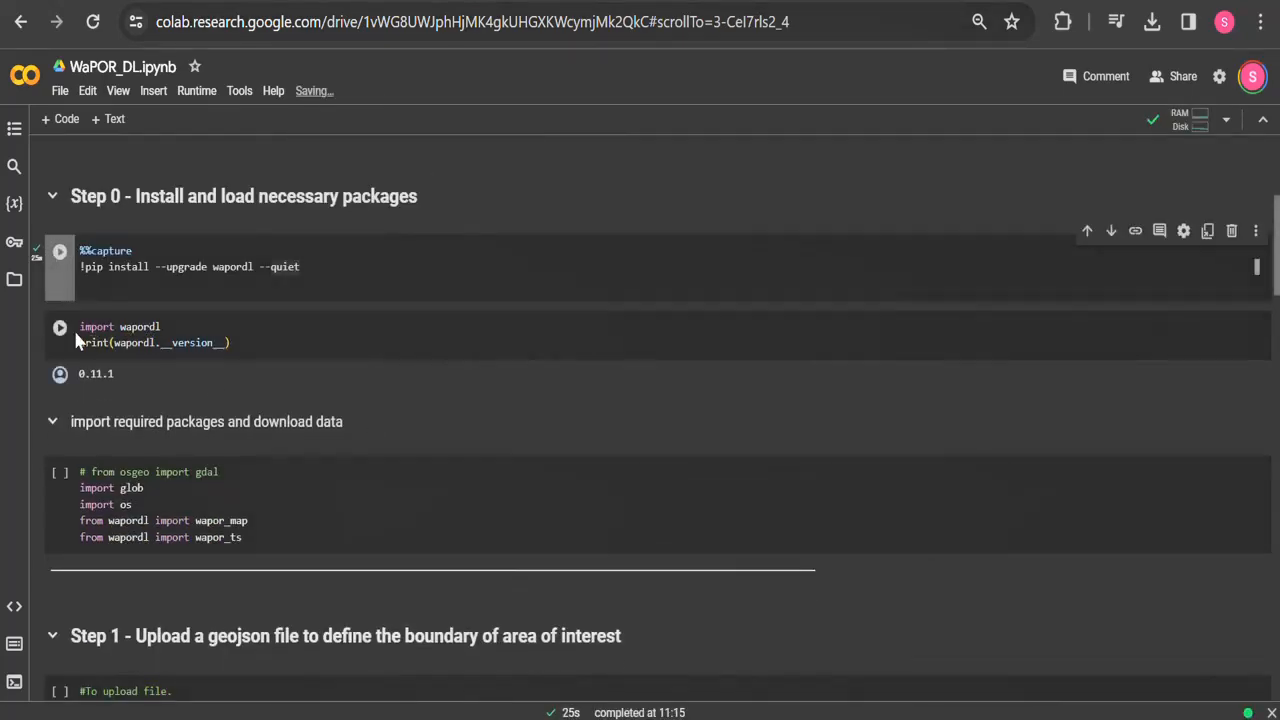
left_click(60, 328)
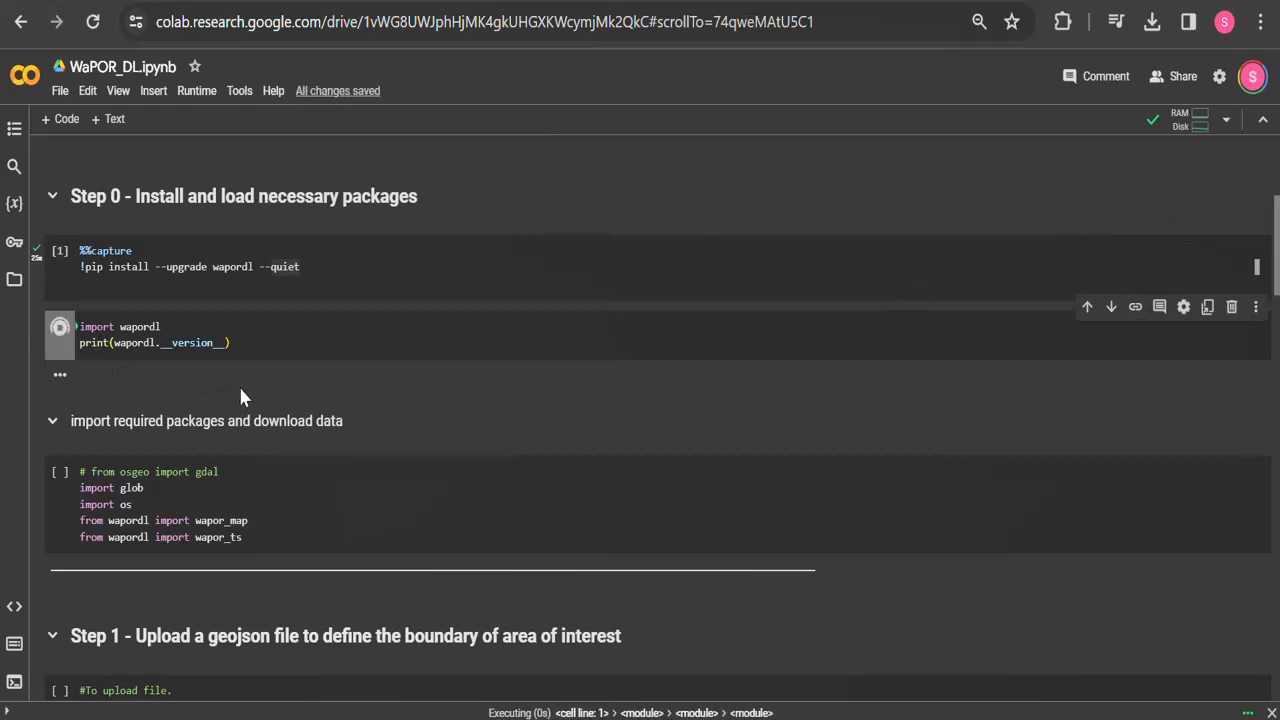
left_click(60, 328)
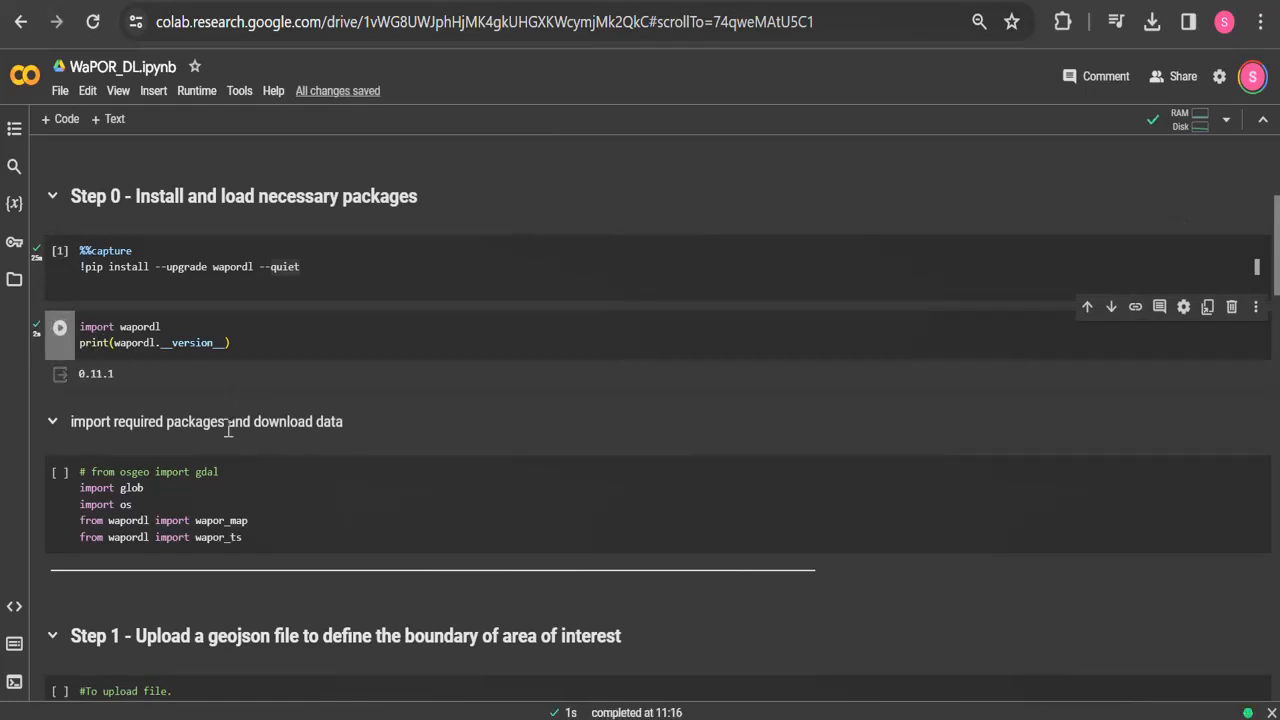
scroll("down", 3)
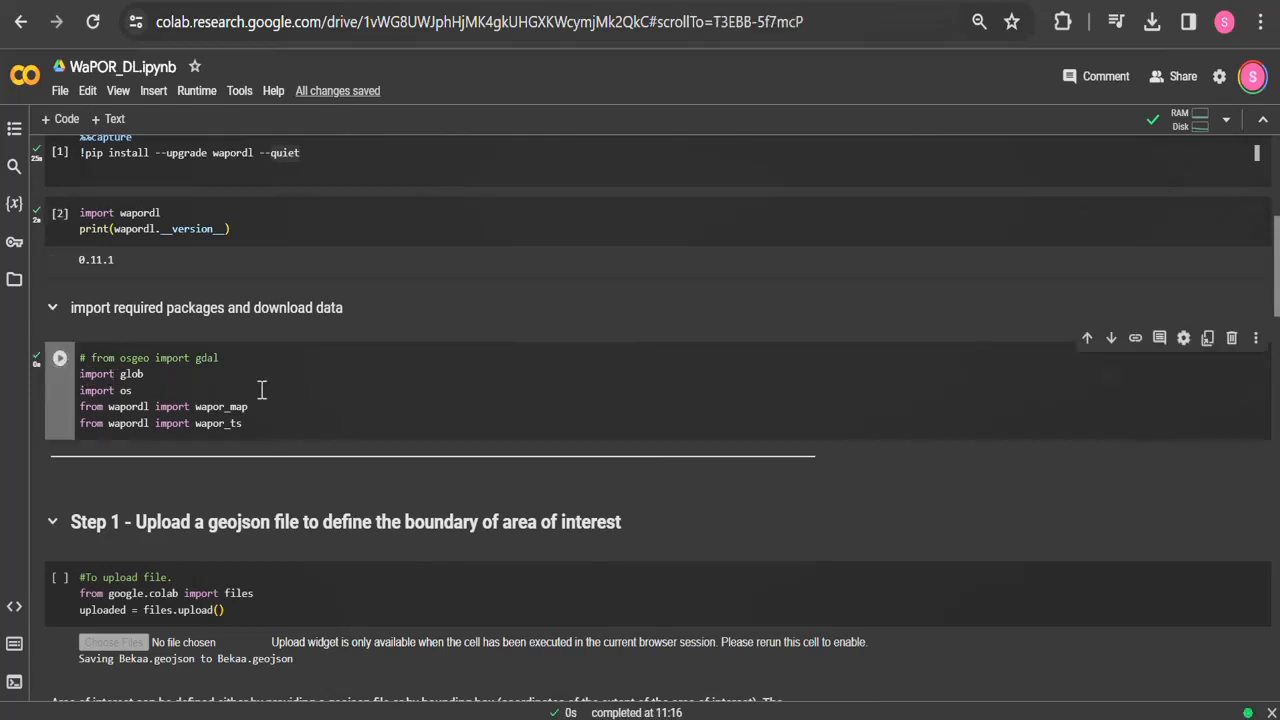
- Run the imports cell and upload Bekaa.geojson through the Step 1 upload cell
scroll("down", 3)
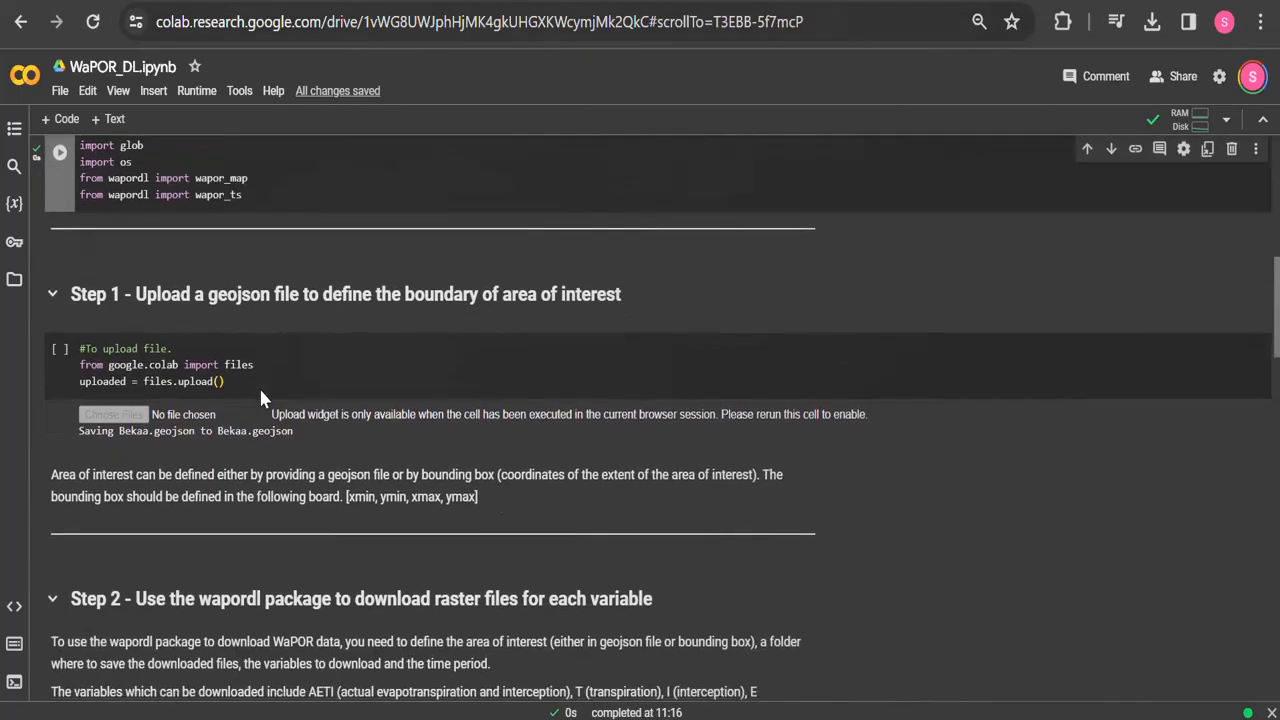
left_click(394, 370)
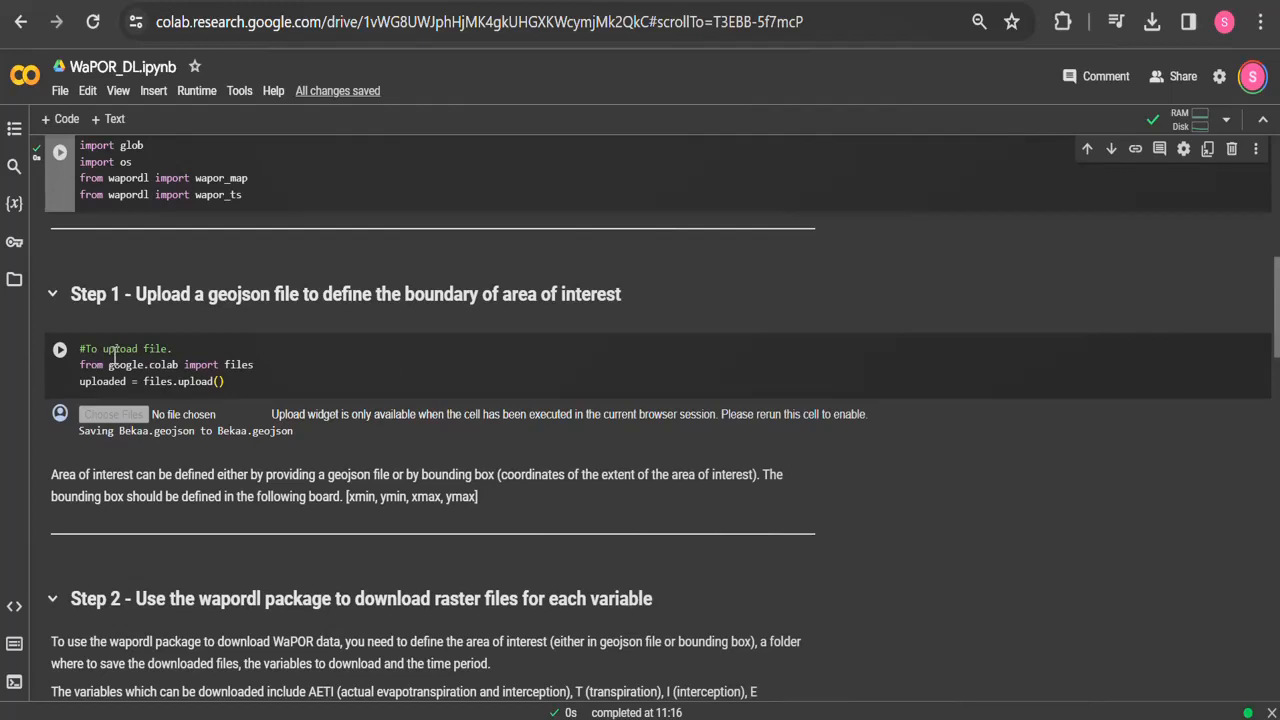
left_click(60, 348)
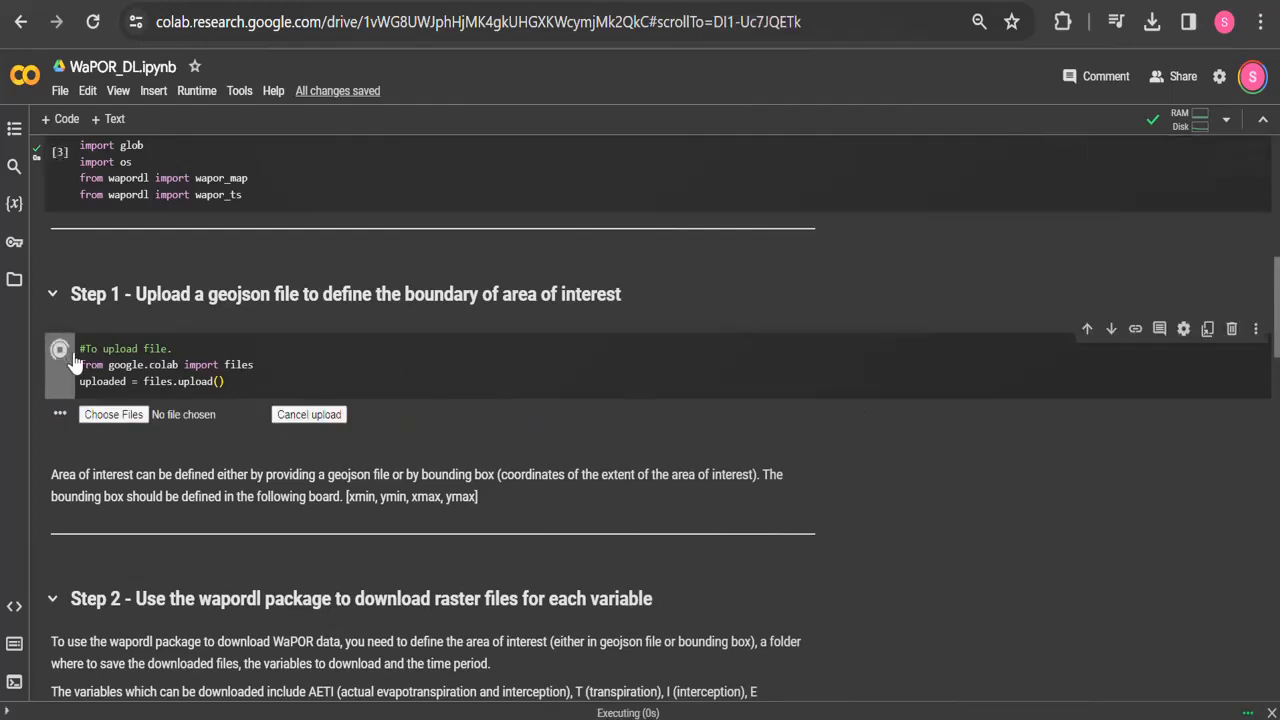
left_click(112, 414)
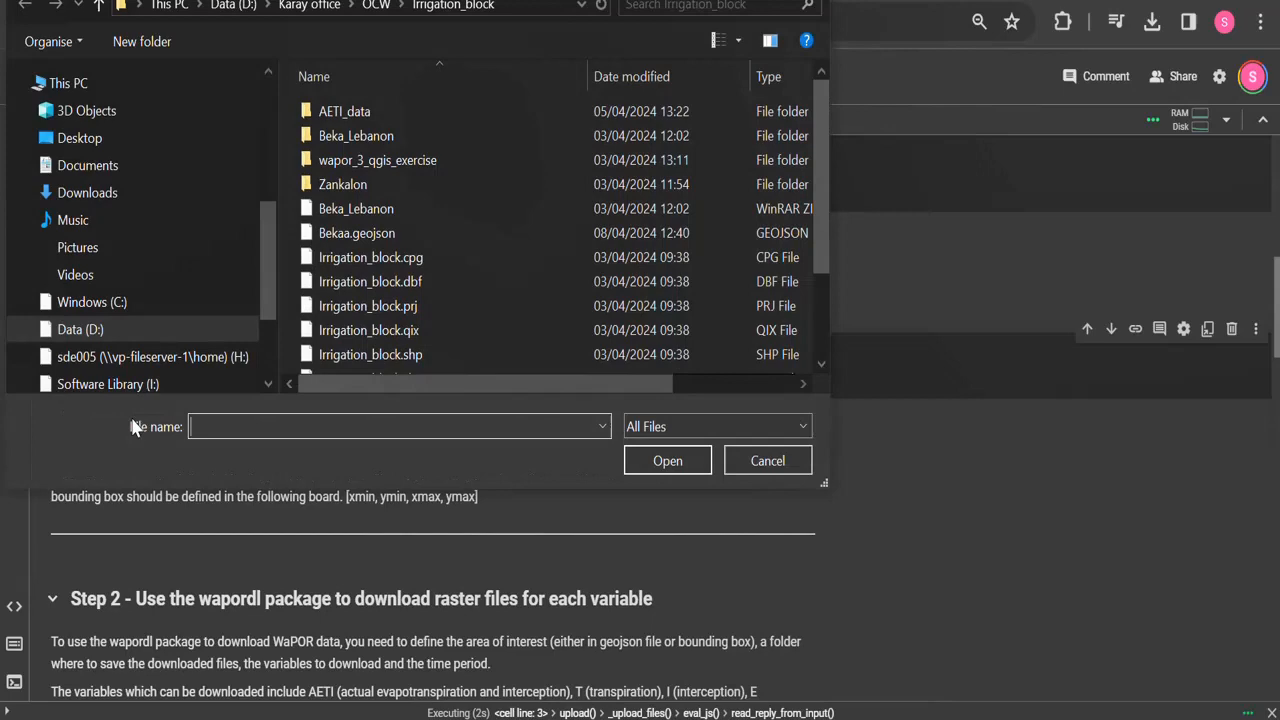
left_click(88, 192)
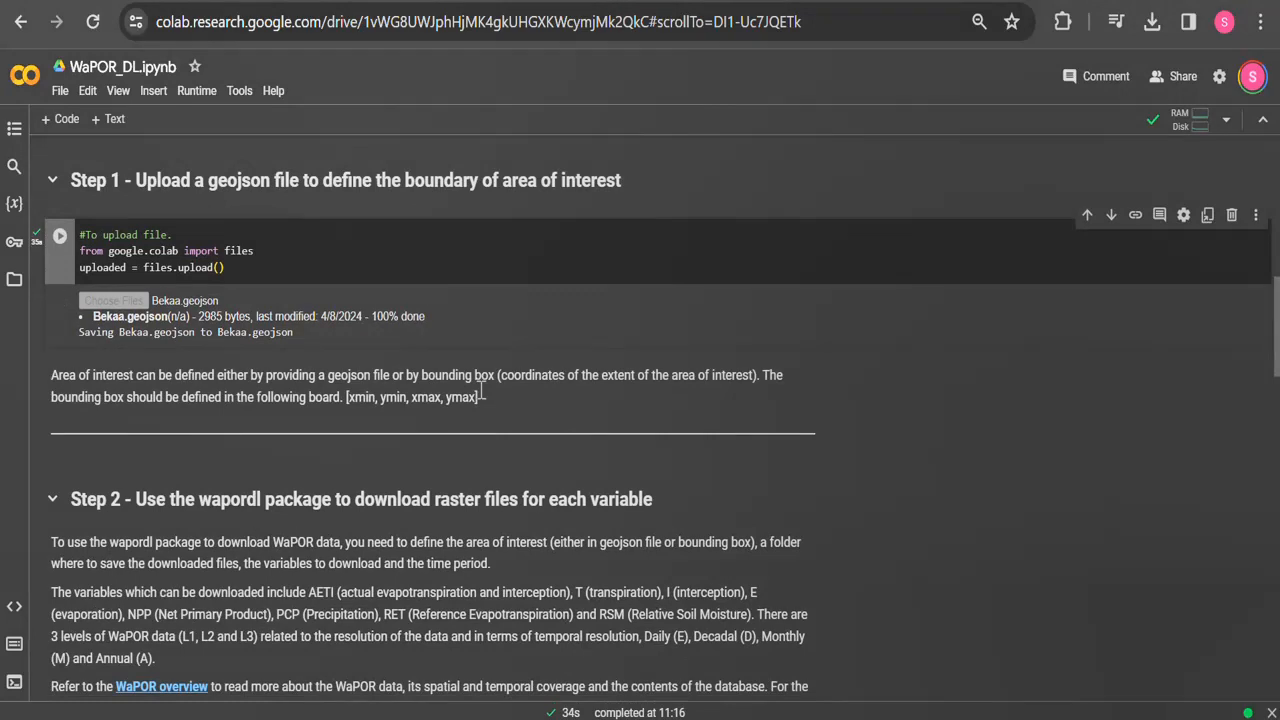
mouse_move(484, 396)
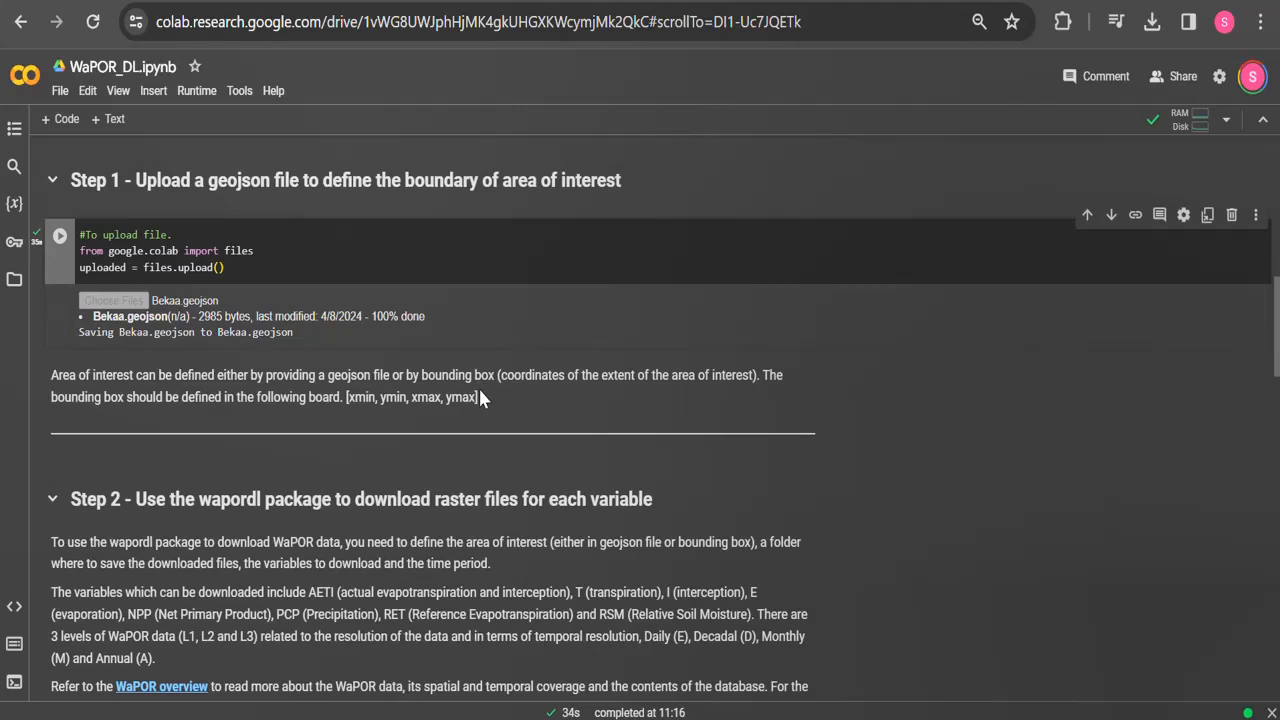
scroll("down", 3)
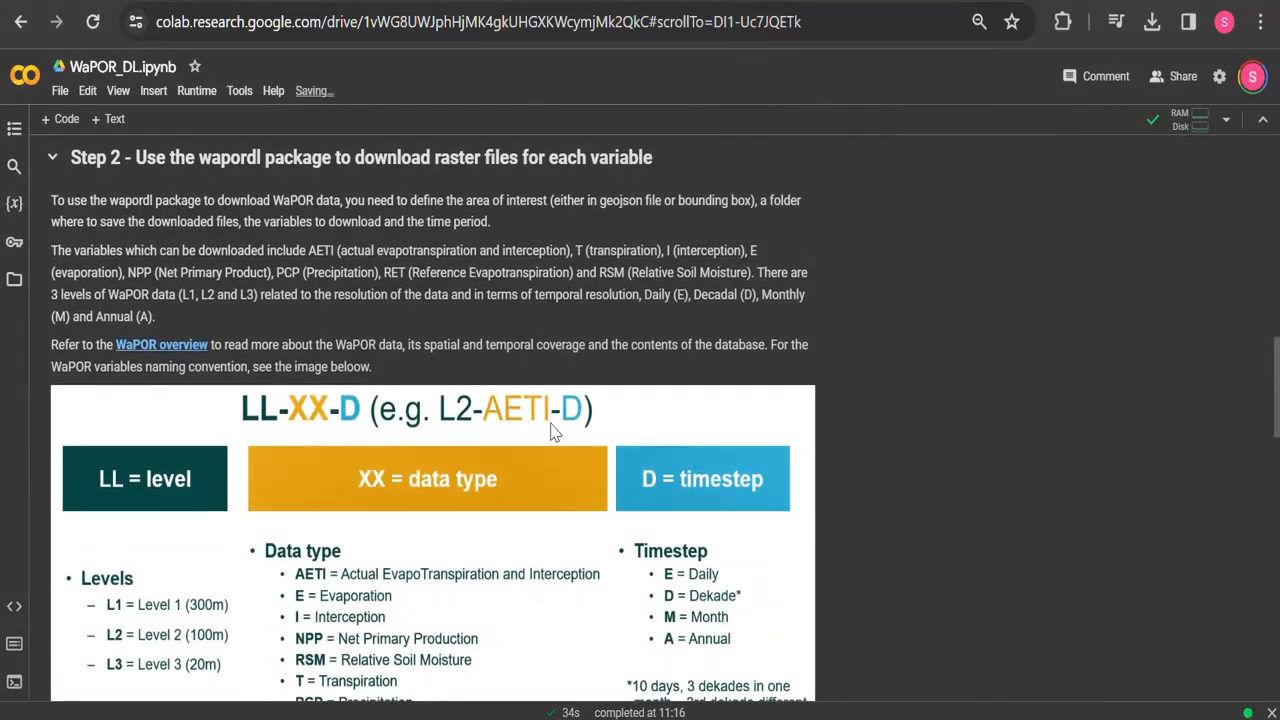
scroll("down", 3)
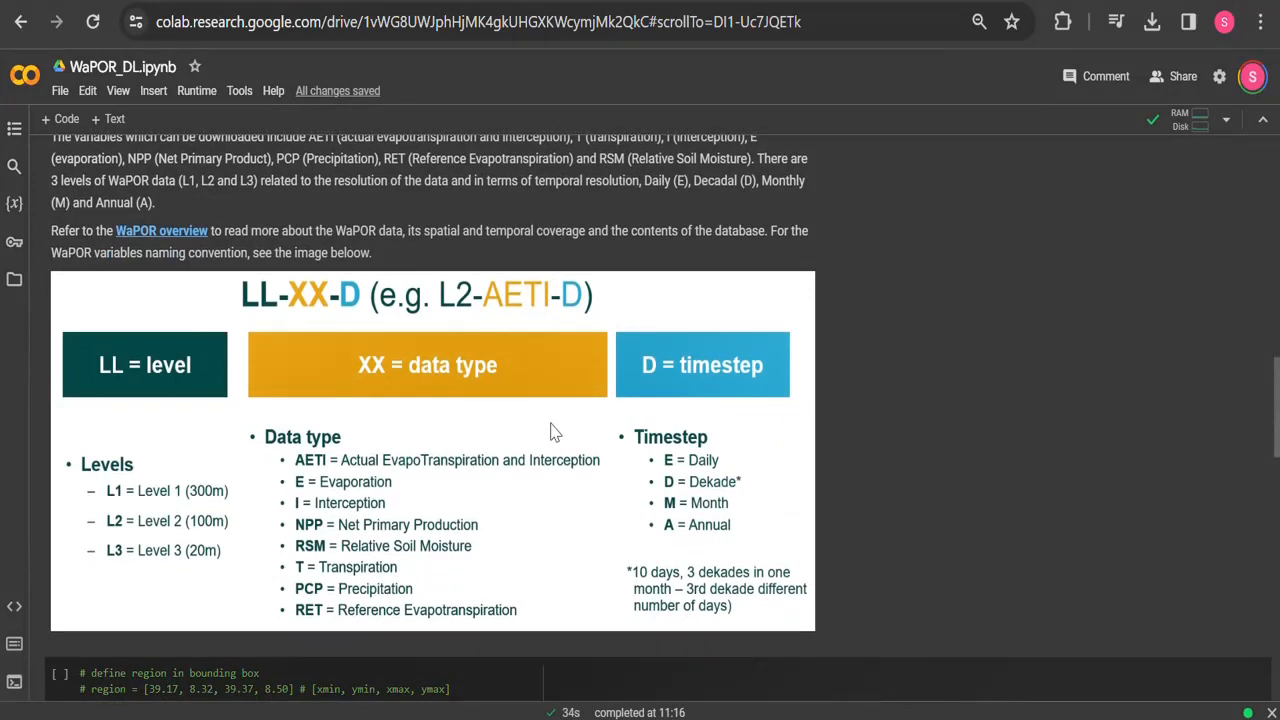
mouse_move(536, 444)
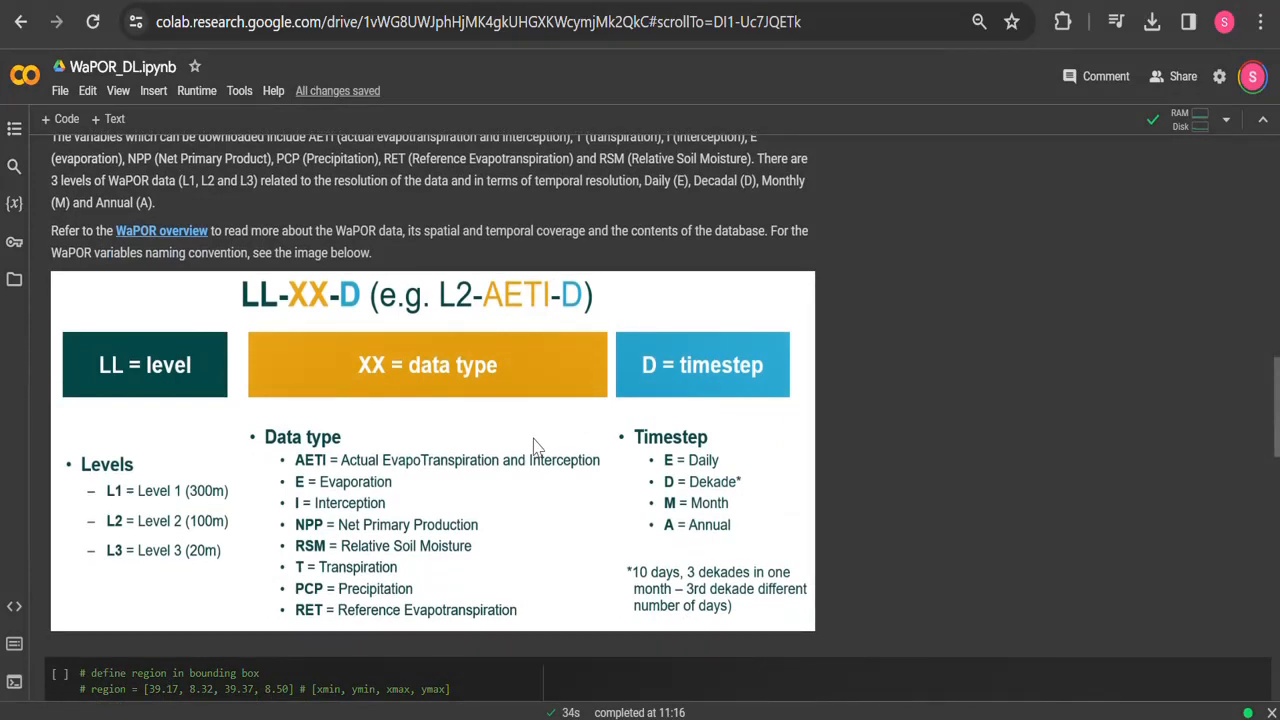
mouse_move(280, 468)
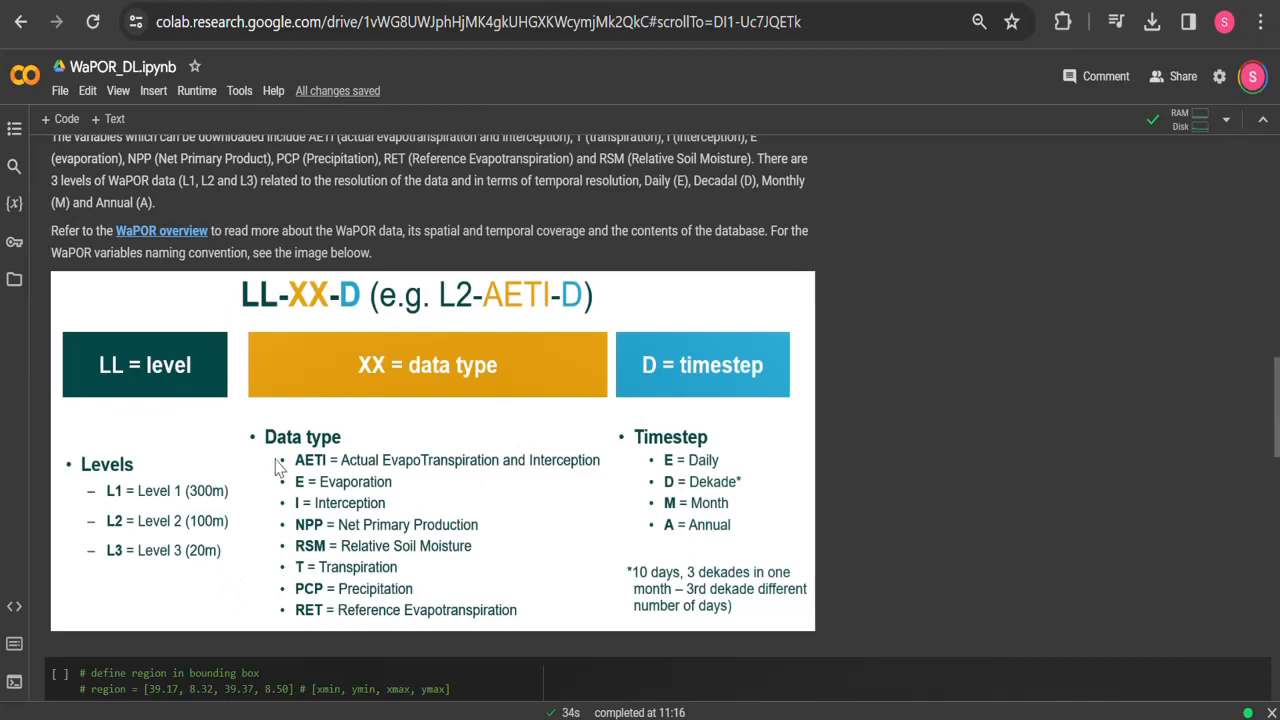
mouse_move(452, 524)
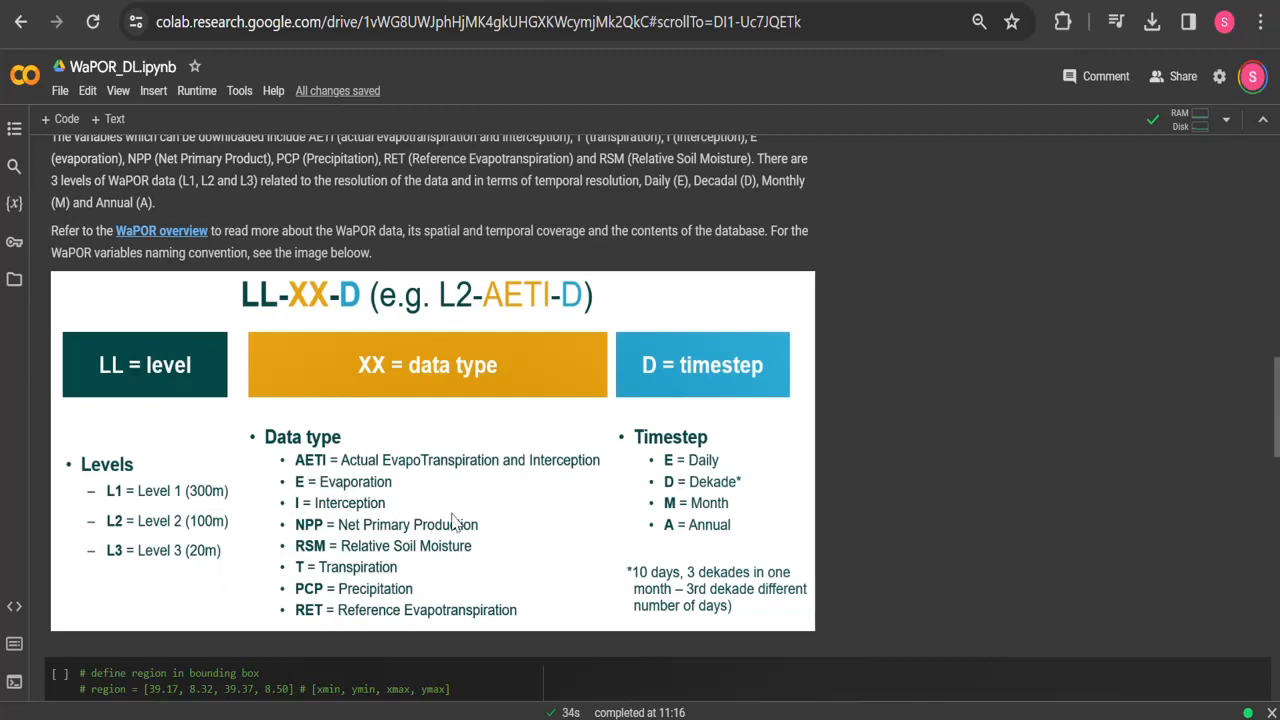
mouse_move(520, 540)
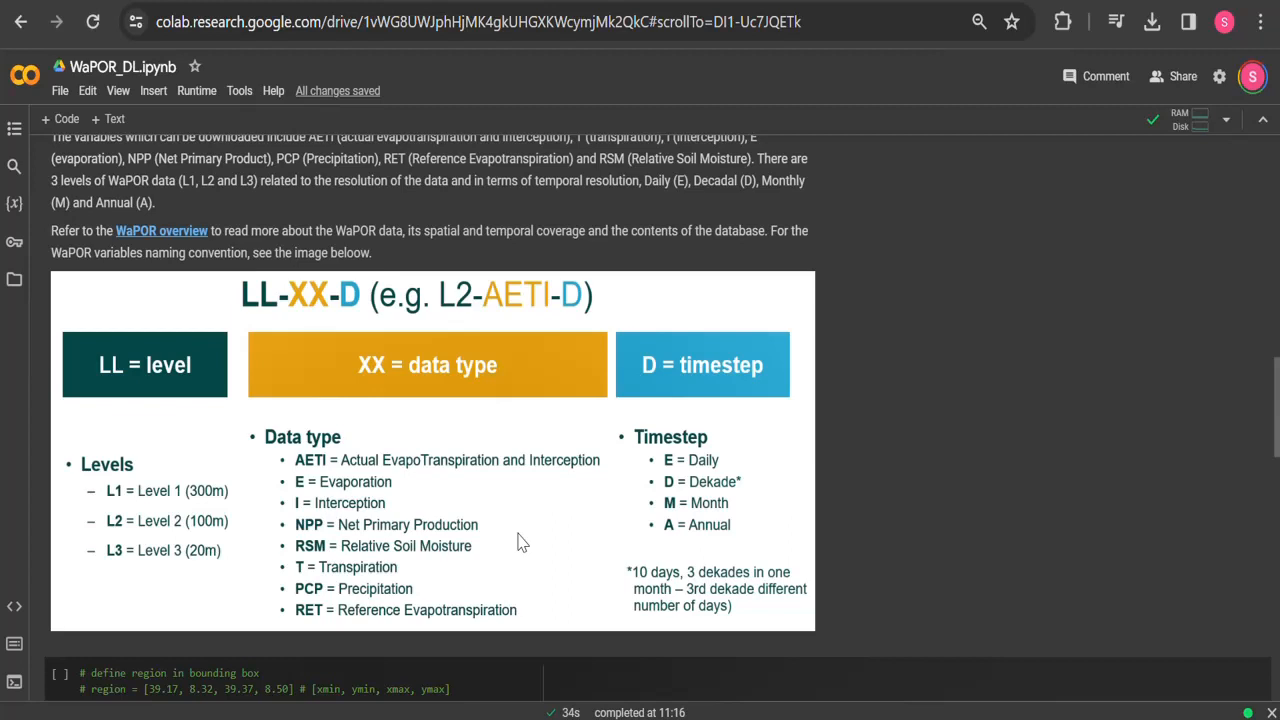
scroll("down", 3)
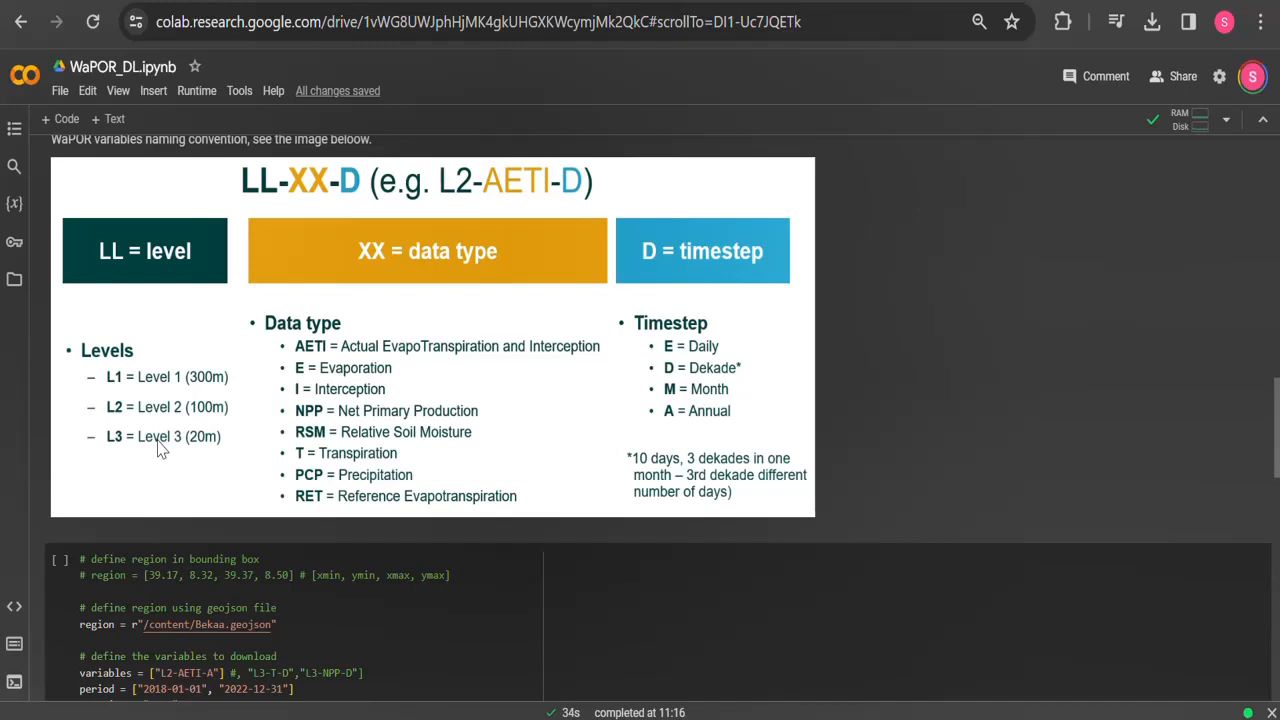
mouse_move(168, 456)
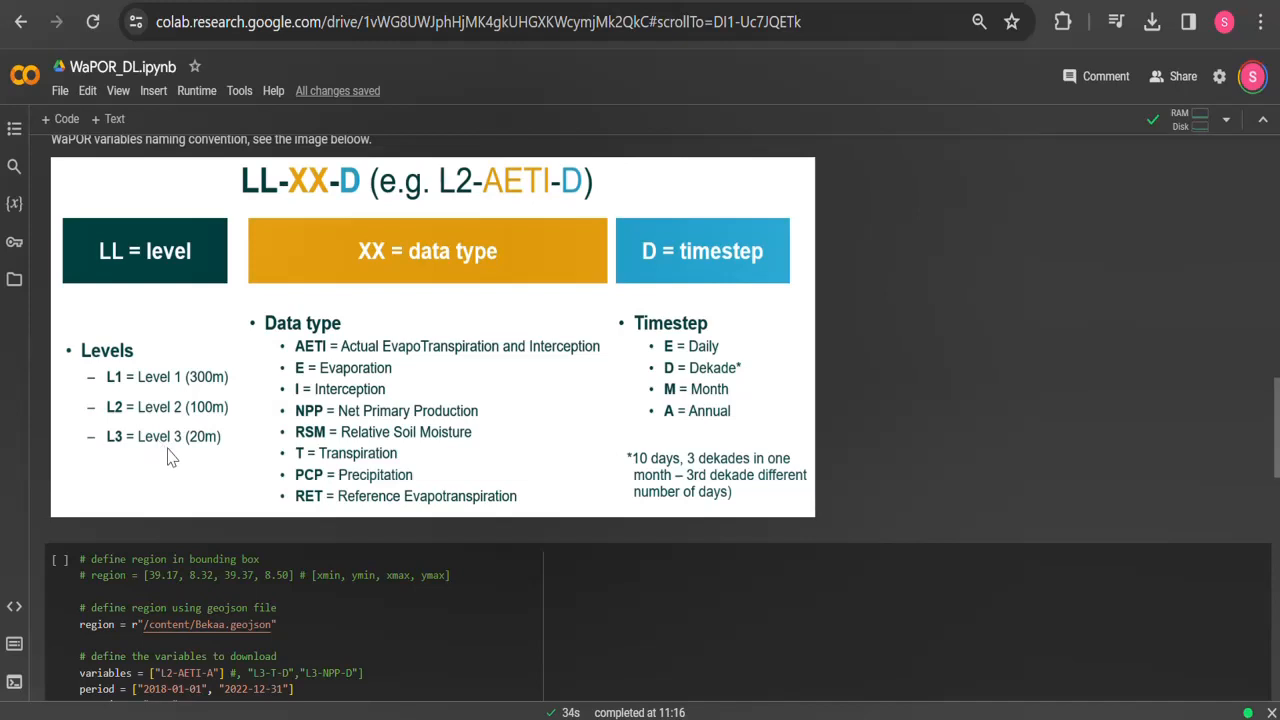
mouse_move(712, 444)
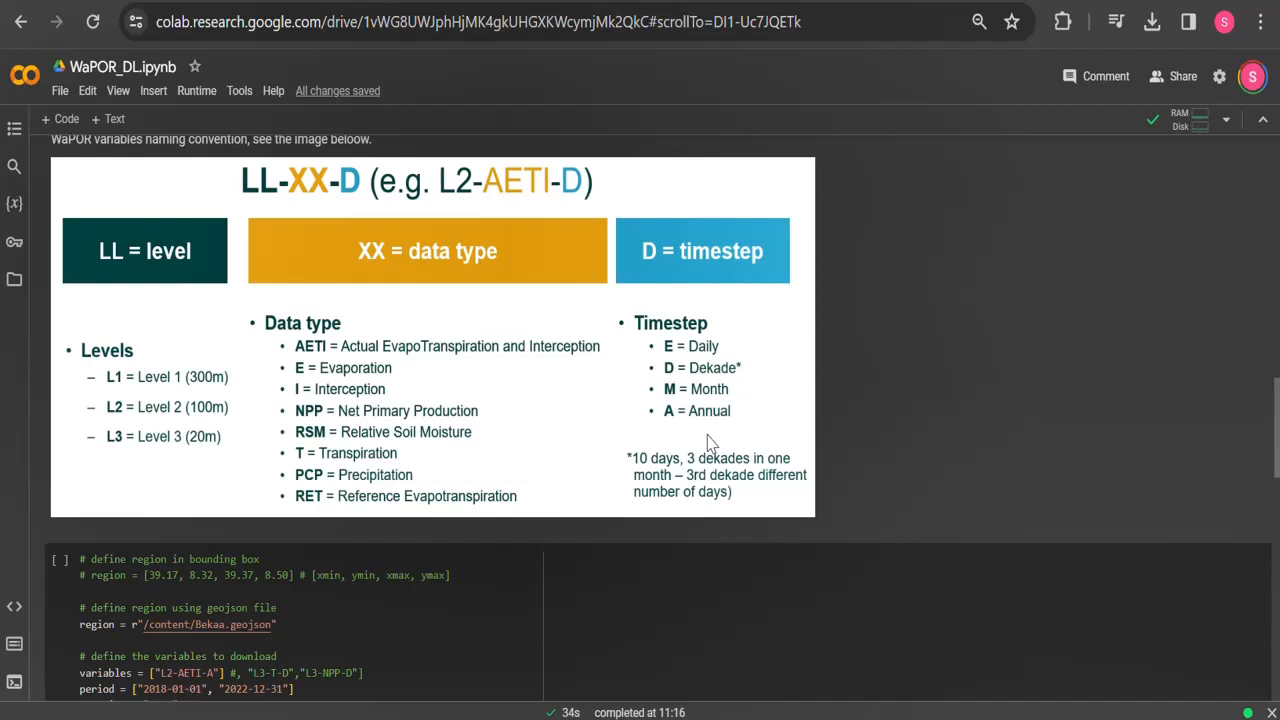
scroll("down", 3)
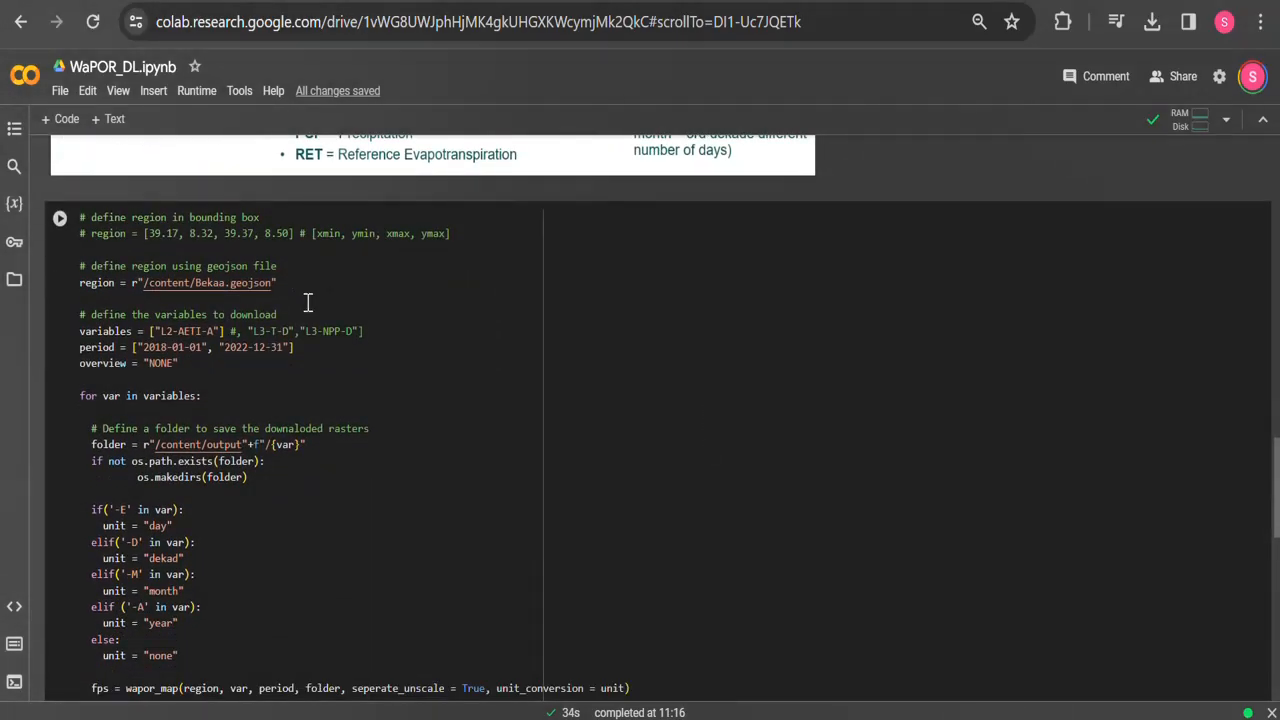
- Confirm the Bekaa.geojson region path and run the wapor_map raster download cell to completion
double_click(240, 282)
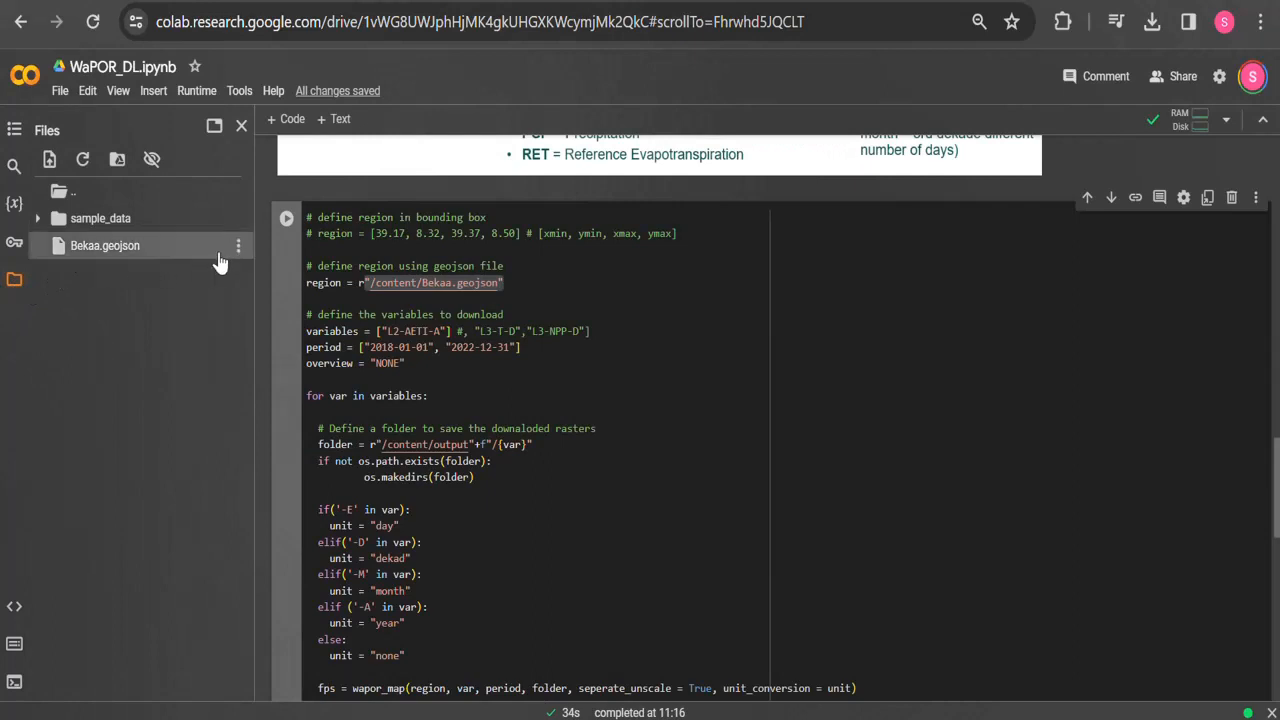
left_click(238, 244)
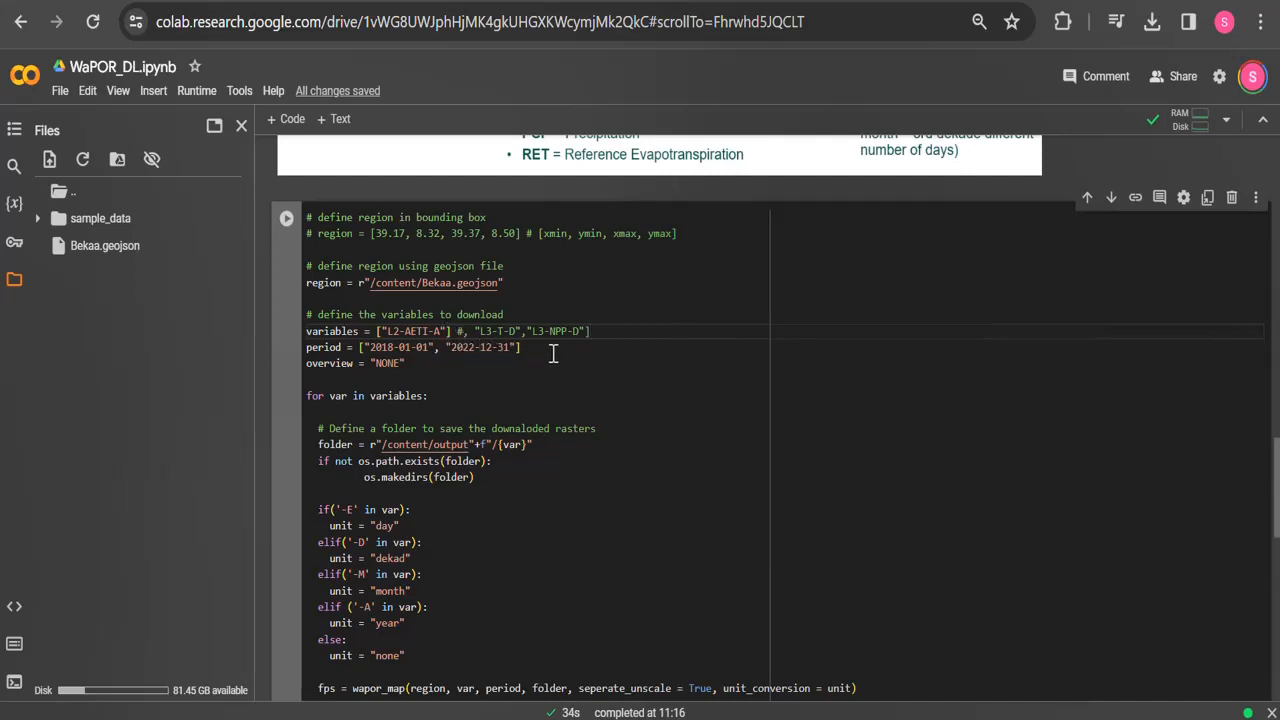
scroll("down", 3)
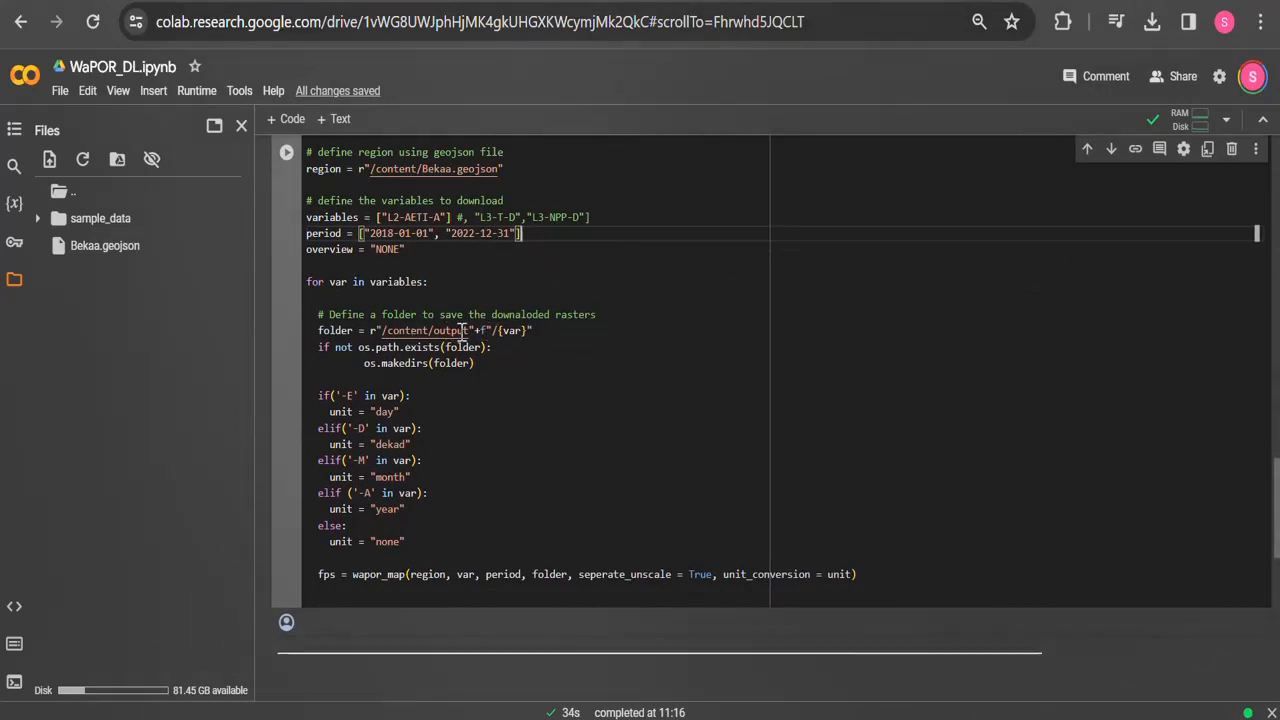
left_click(288, 156)
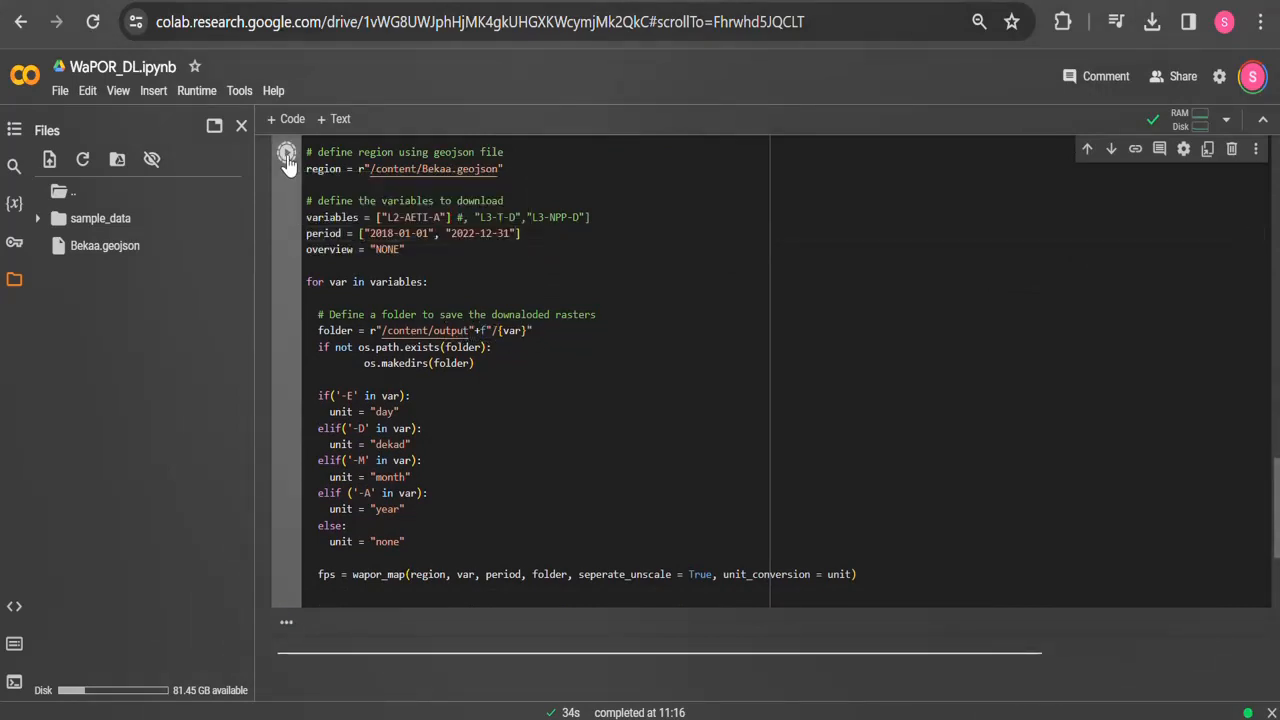
left_click(286, 152)
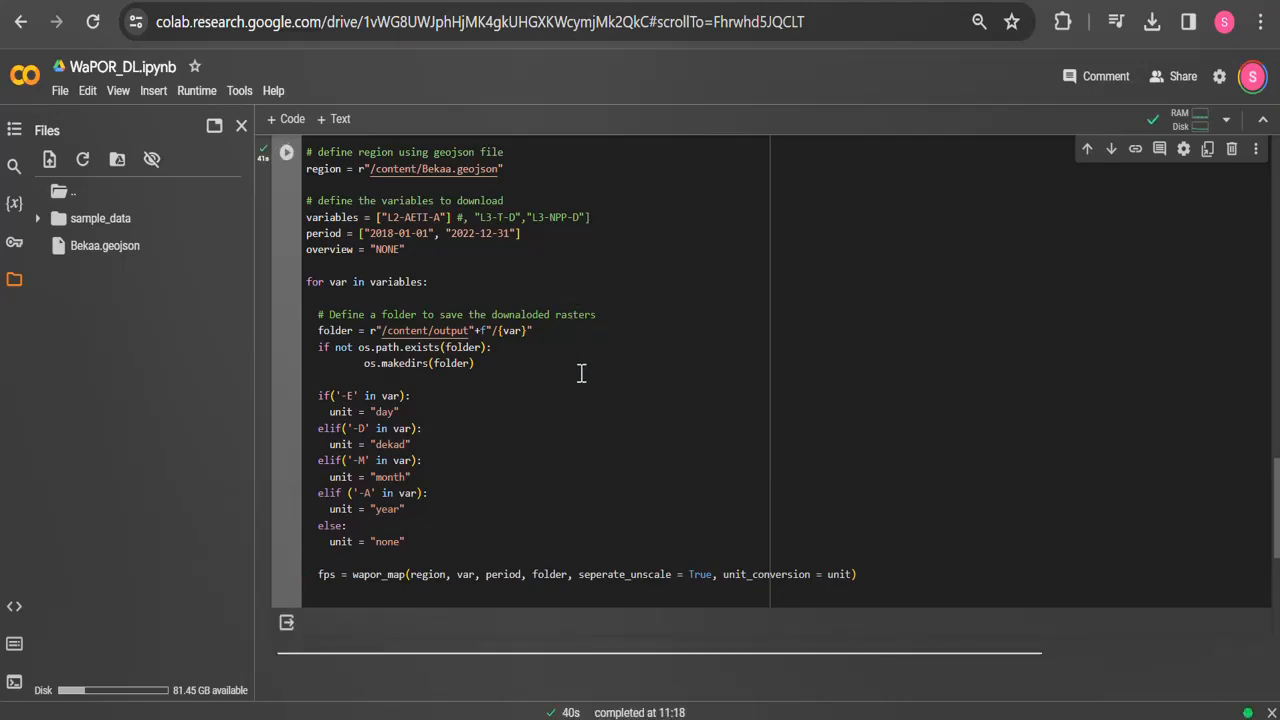
scroll("down", 3)
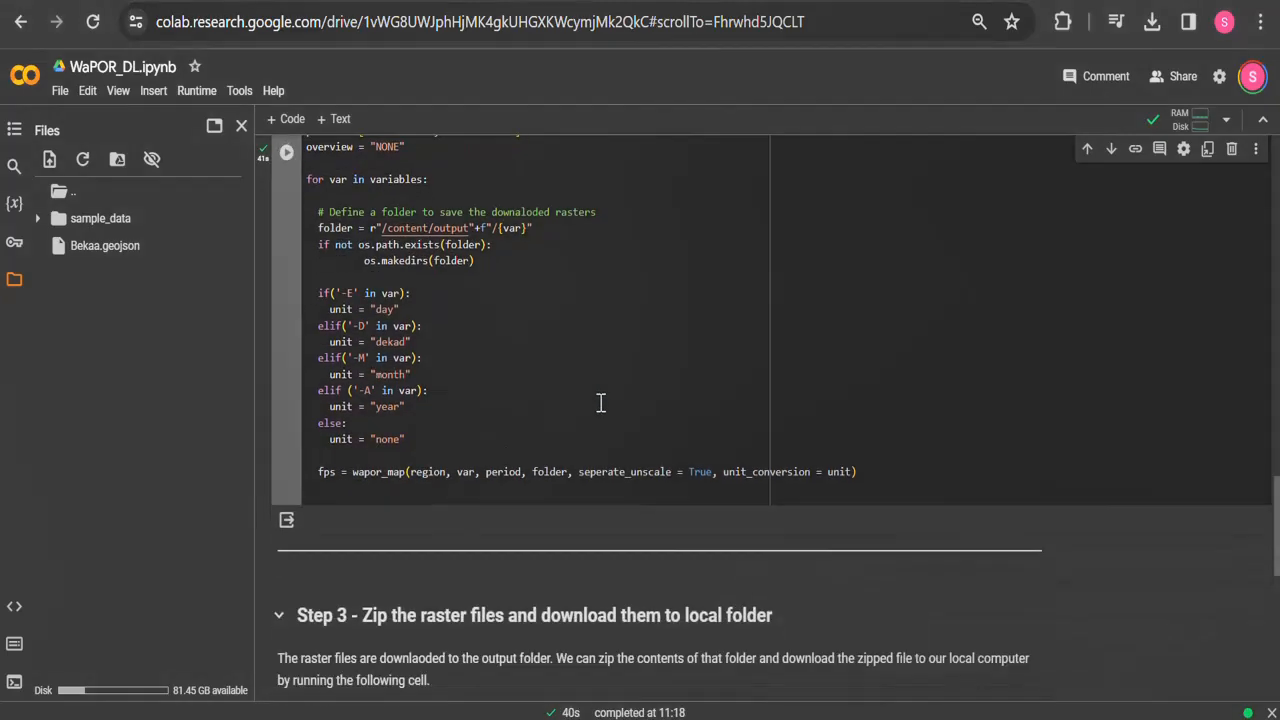
- Run the Step 3 cell zipping the L2-AETI-A yearly rasters into data.zip and downloading it
scroll("down", 3)
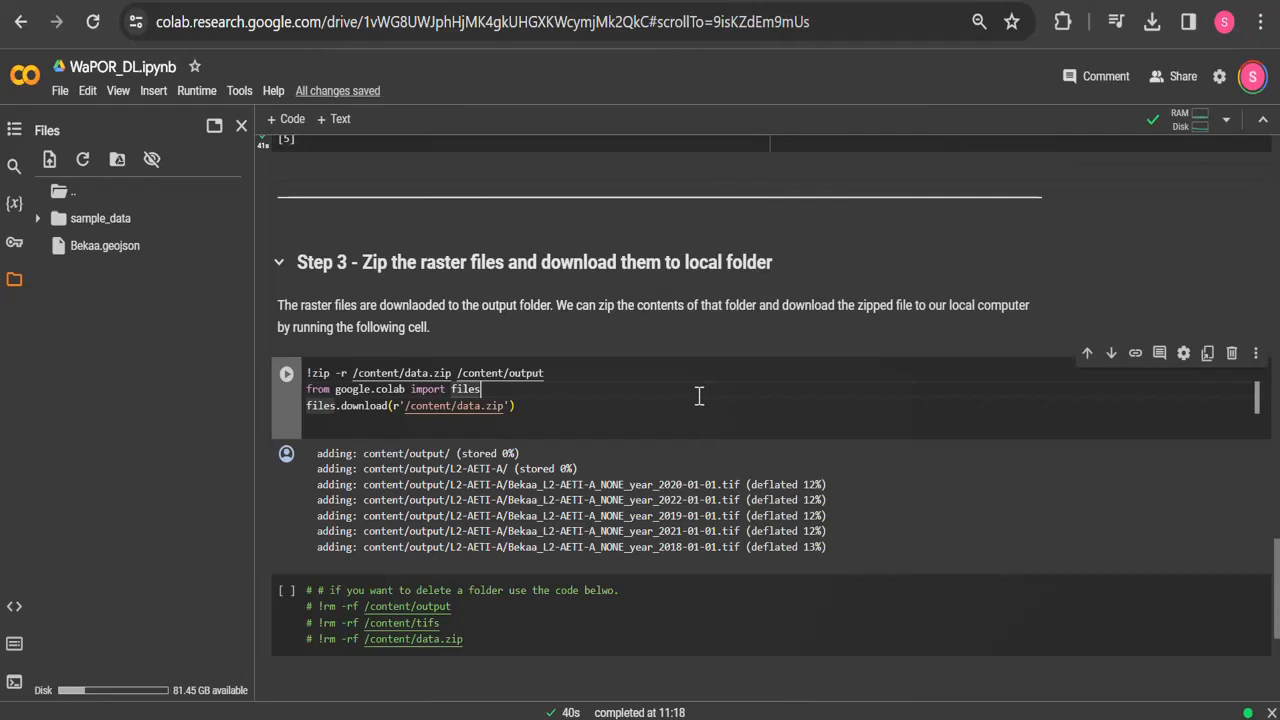
mouse_move(288, 374)
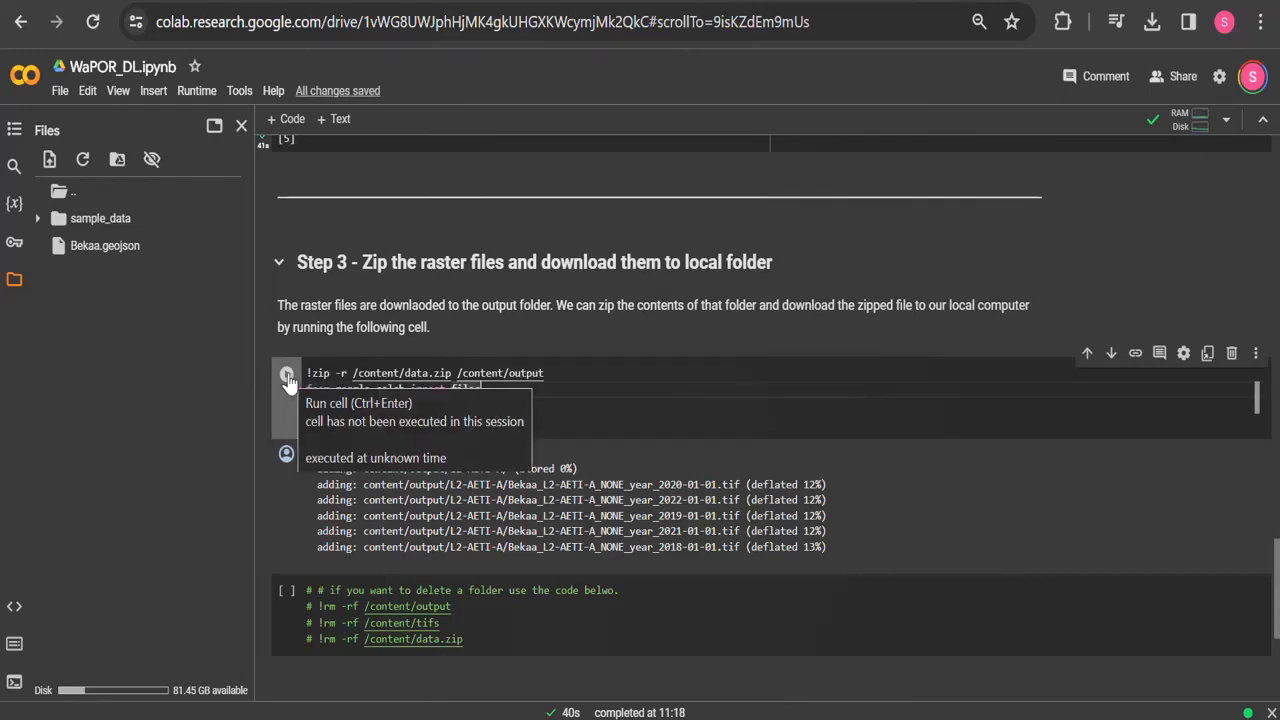
left_click(288, 374)
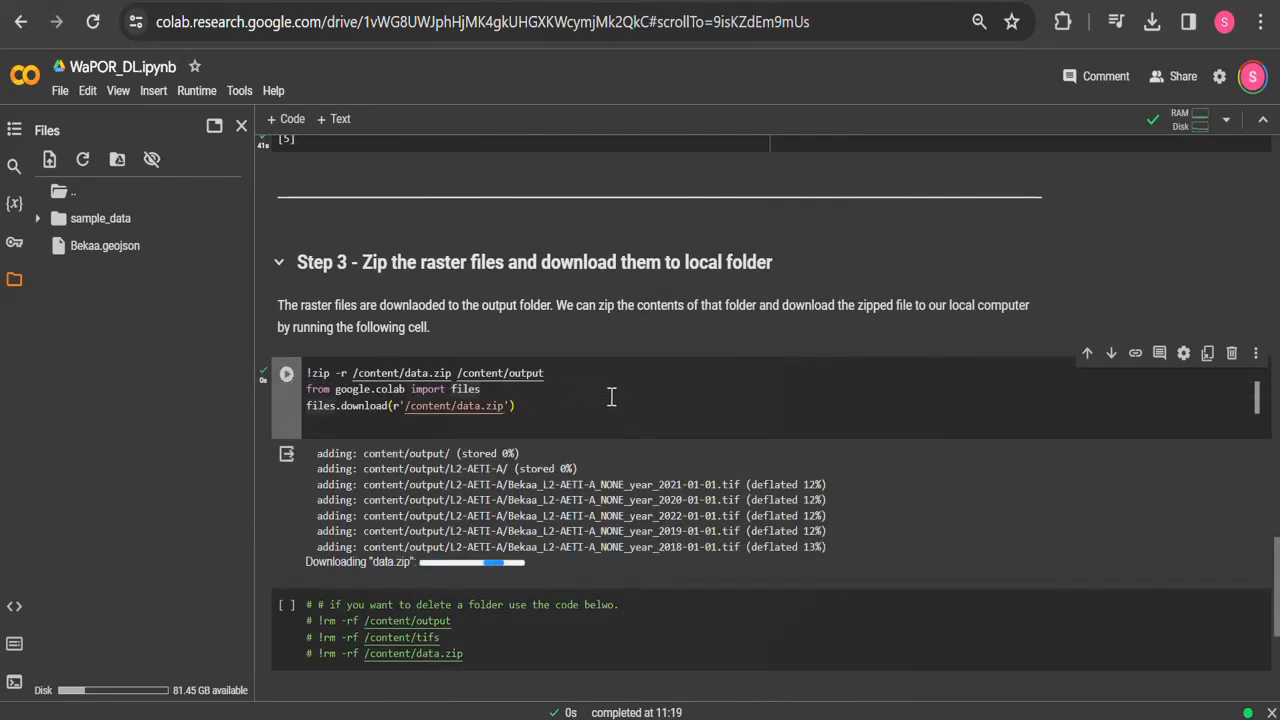